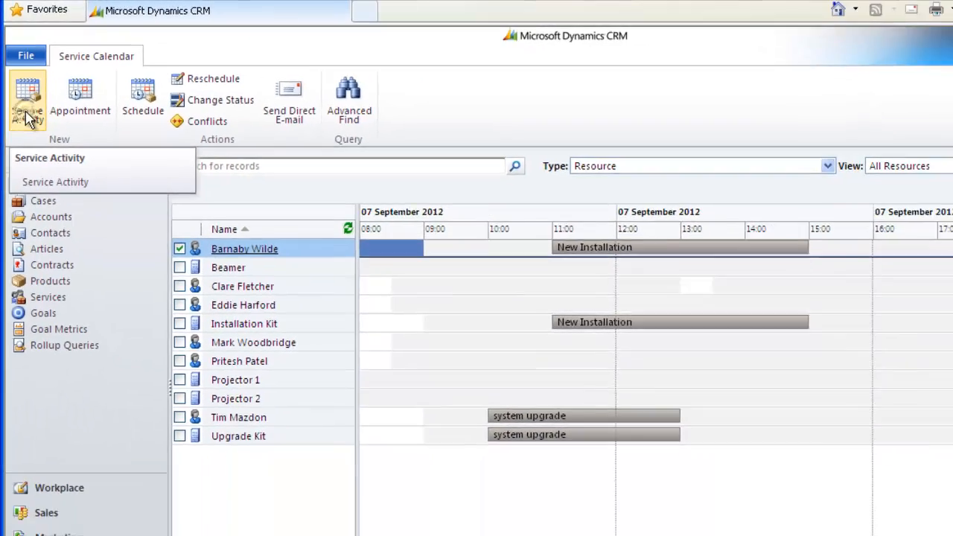
Step: Create a new service activity titled 'Training Day' and bring up the service list
{"action": "left_click", "coordinate": [55, 182]}
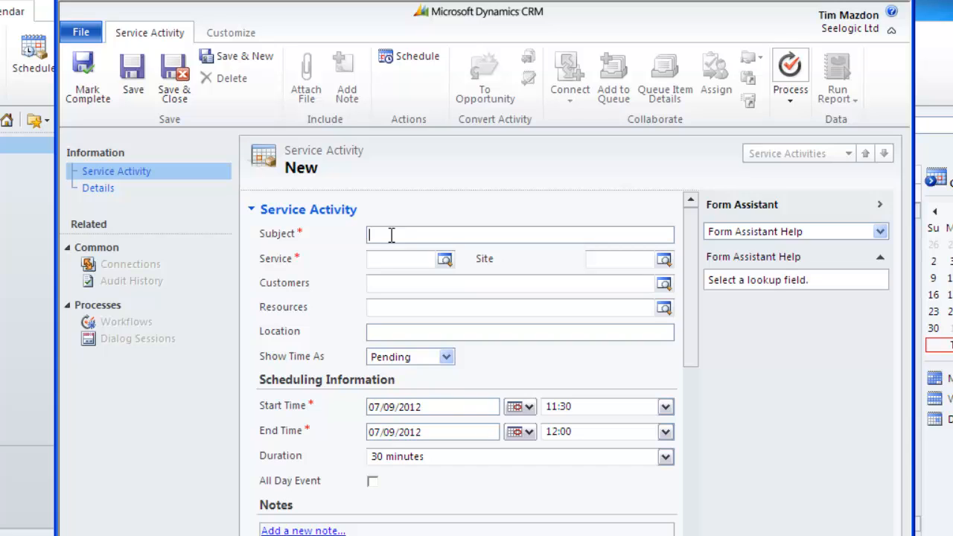
{"action": "type", "text": "Training Day"}
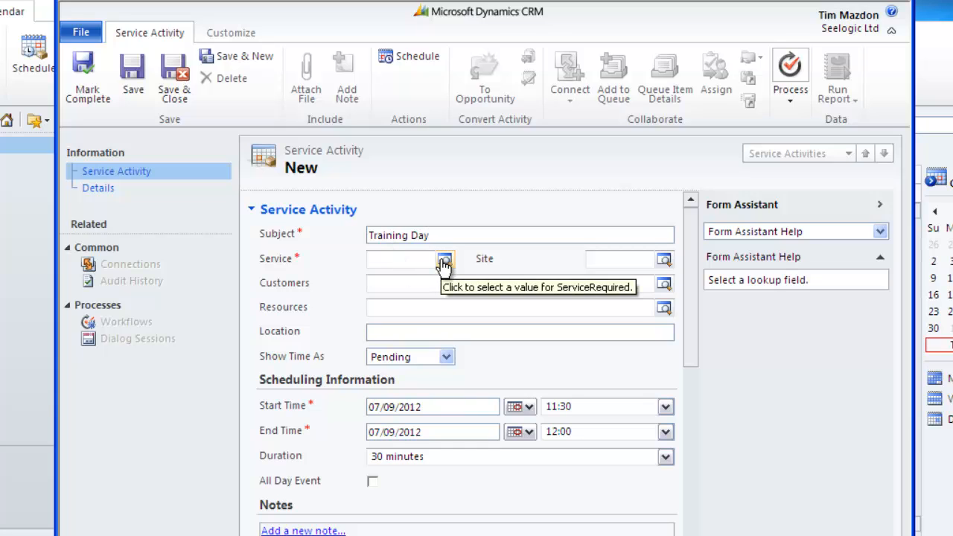
{"action": "left_click", "coordinate": [402, 259]}
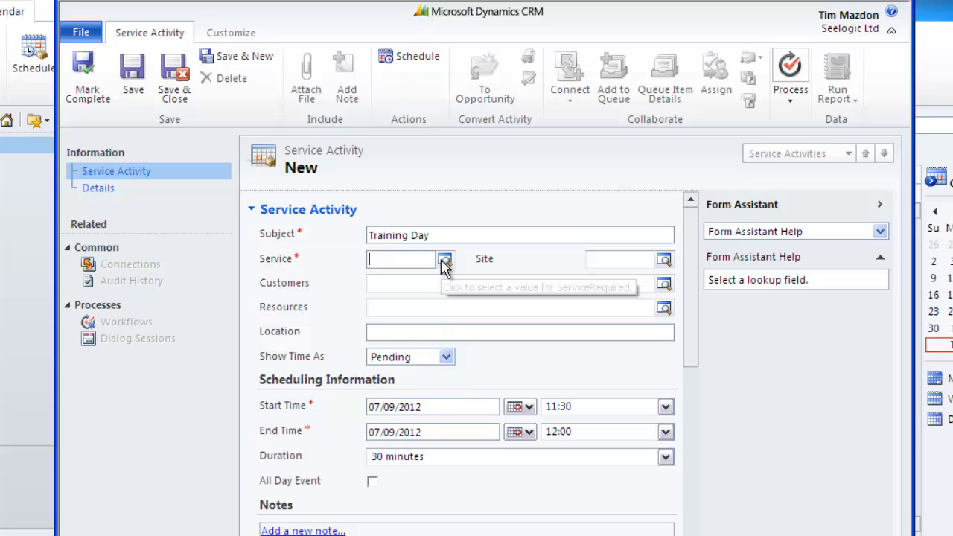
{"action": "left_click", "coordinate": [445, 259]}
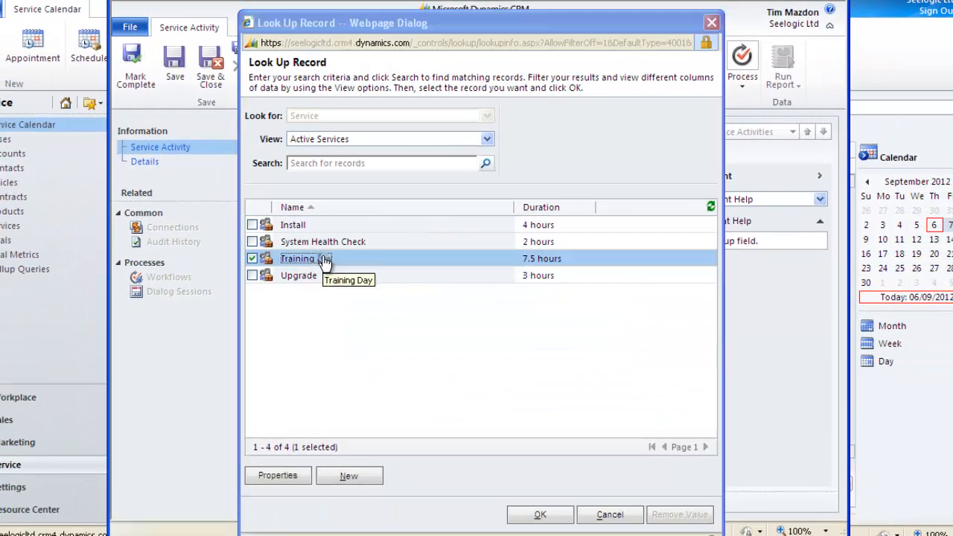
Step: Confirm the Training service and set Tailspin Toys as the customer
{"action": "left_click", "coordinate": [540, 515]}
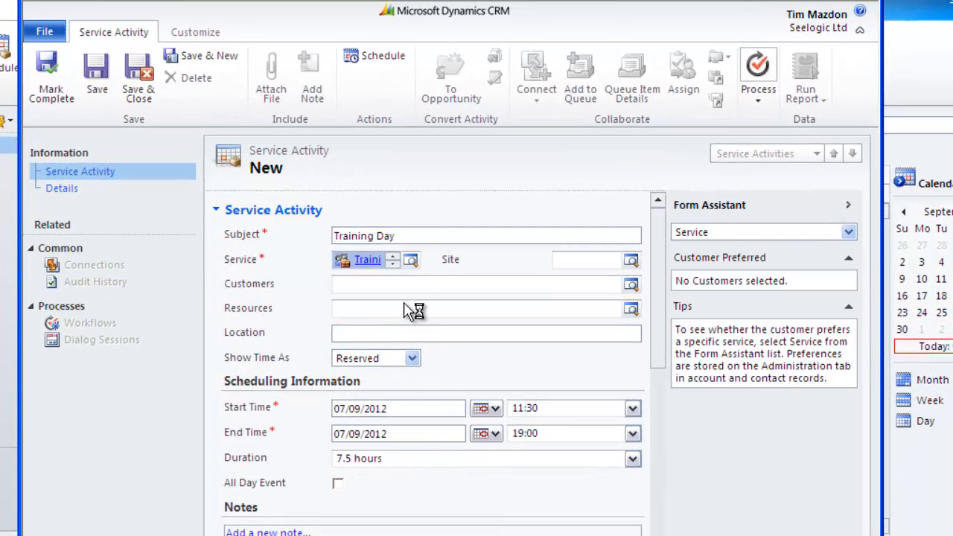
{"action": "mouse_move", "coordinate": [402, 294]}
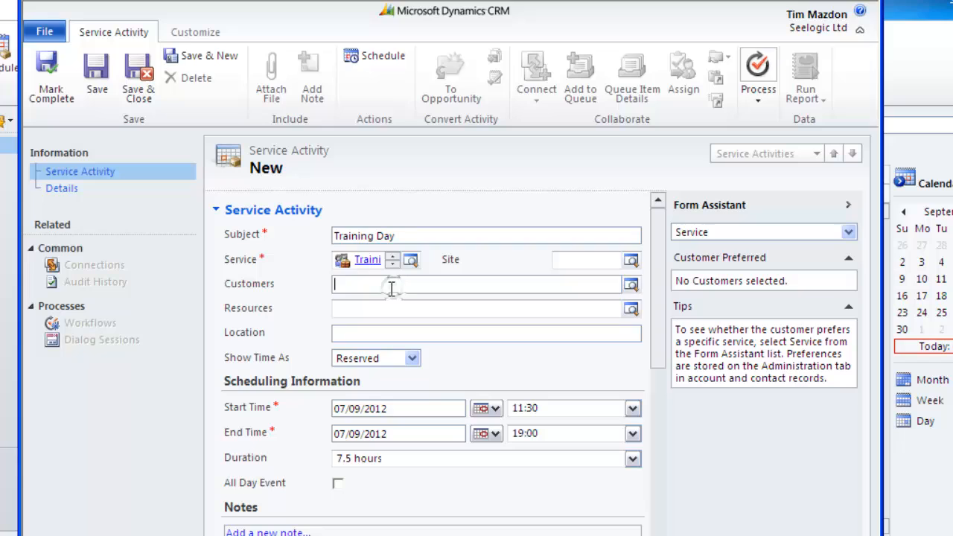
{"action": "type", "text": "tail"}
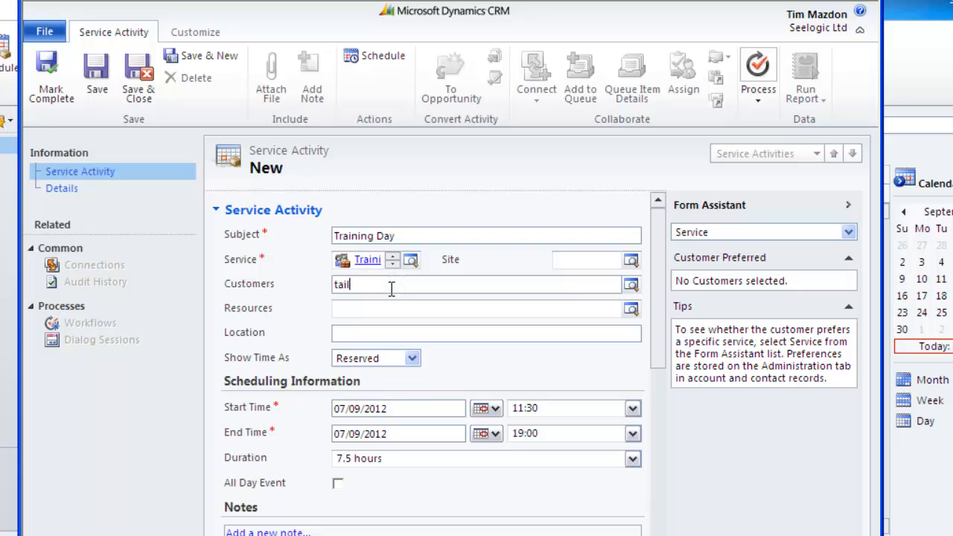
{"action": "type", "text": "spin Toys"}
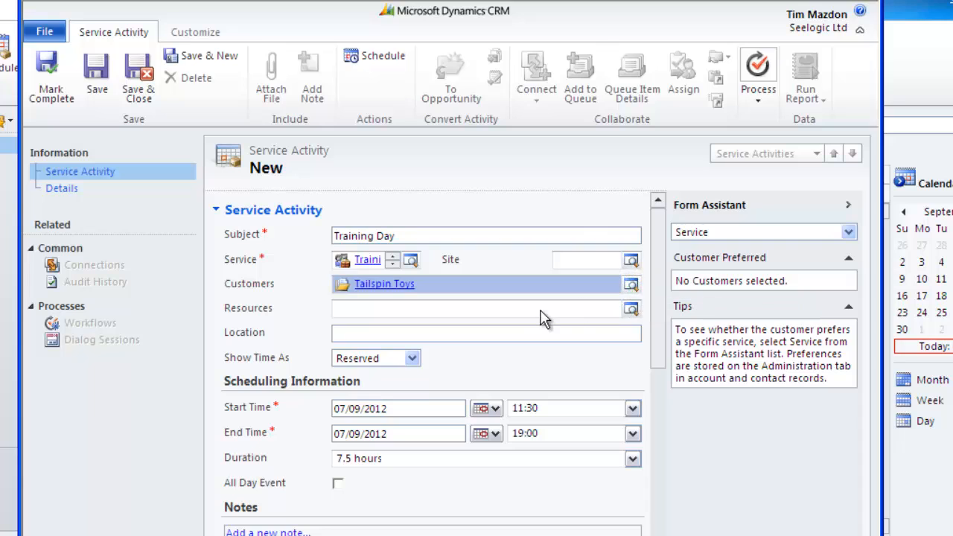
{"action": "left_click", "coordinate": [484, 309]}
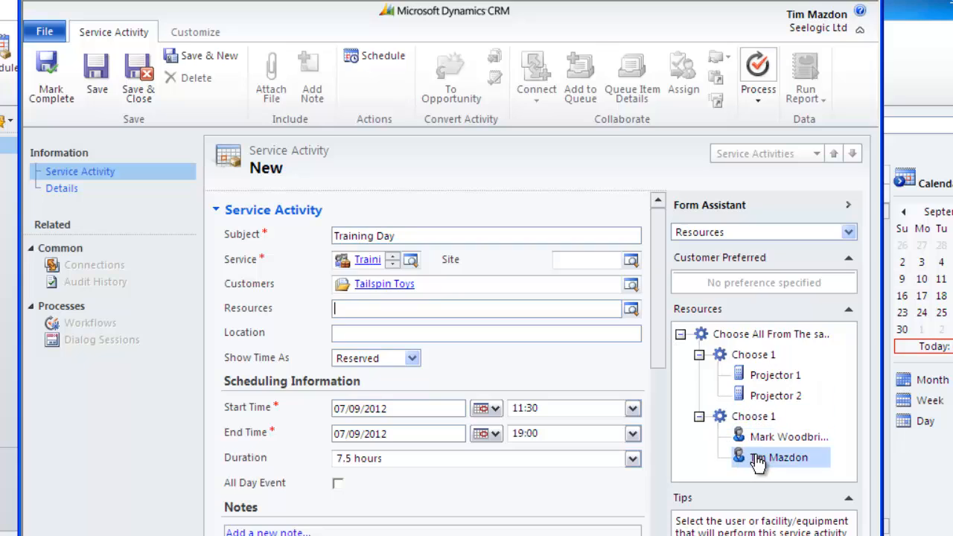
{"action": "double_click", "coordinate": [779, 457]}
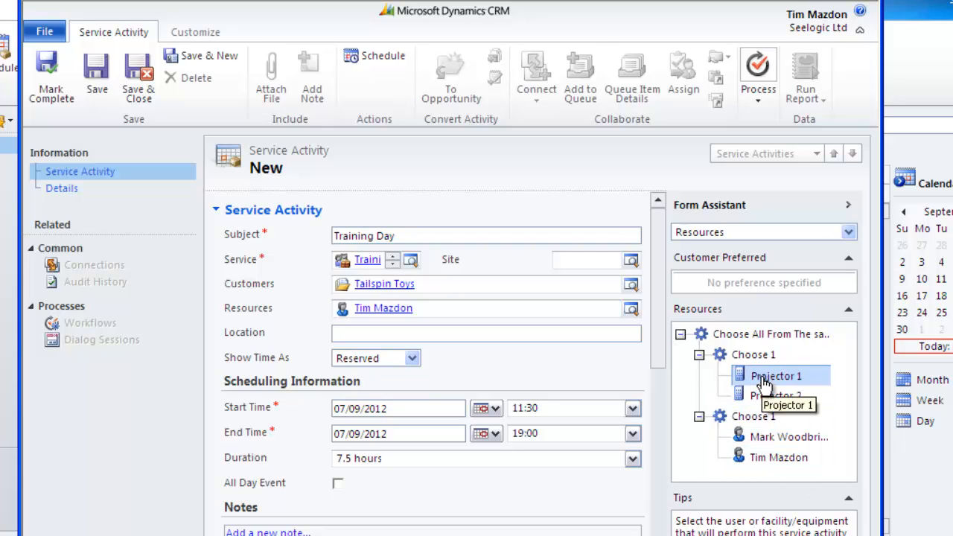
{"action": "double_click", "coordinate": [777, 376]}
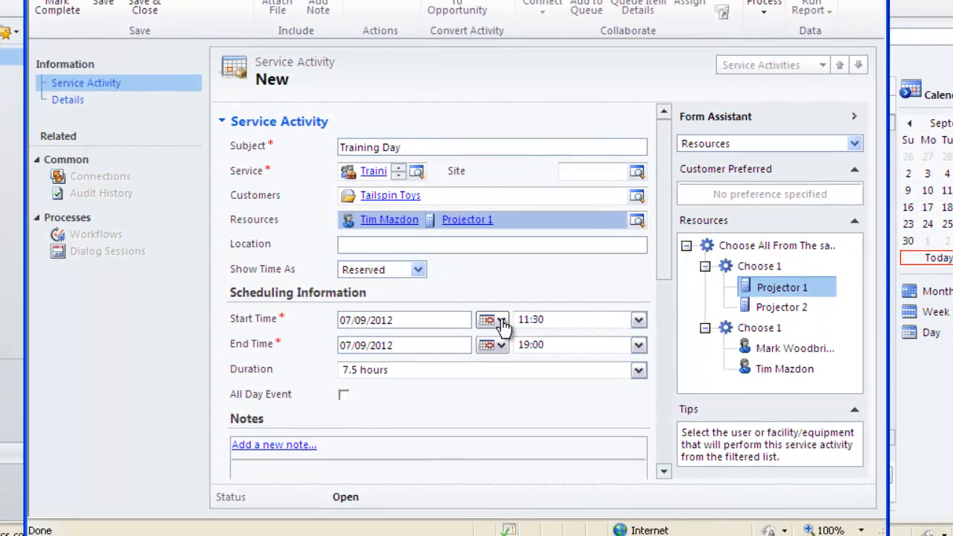
{"action": "mouse_move", "coordinate": [488, 345]}
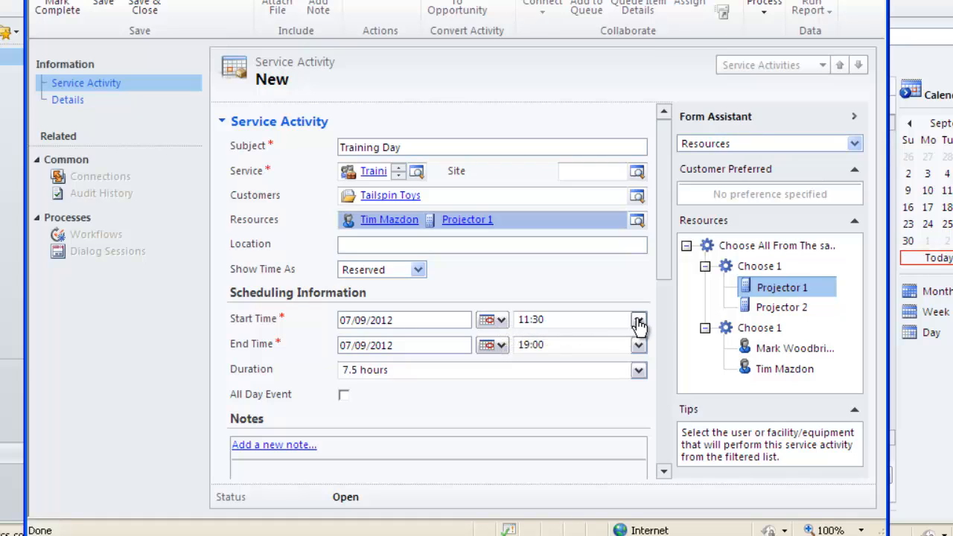
{"action": "left_click", "coordinate": [638, 319]}
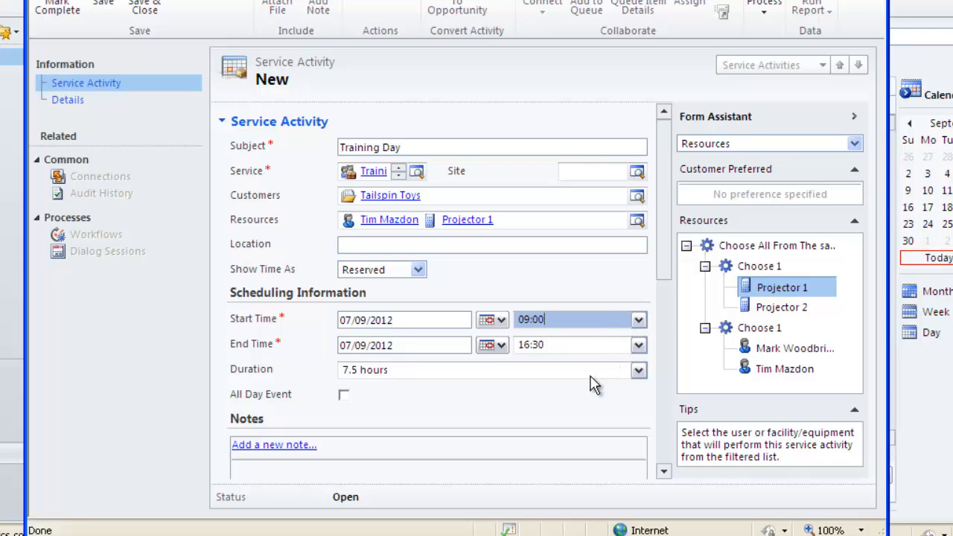
{"action": "mouse_move", "coordinate": [664, 478]}
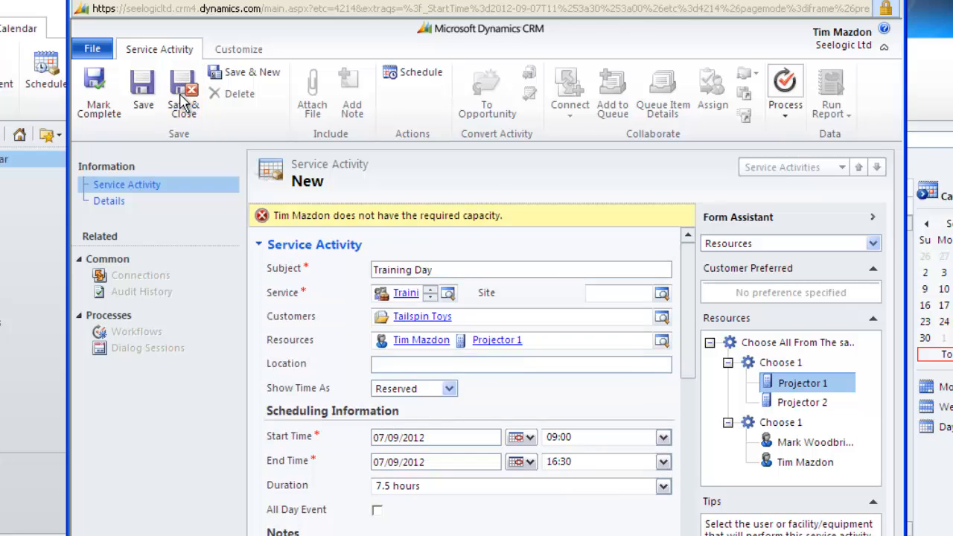
{"action": "left_click", "coordinate": [184, 89]}
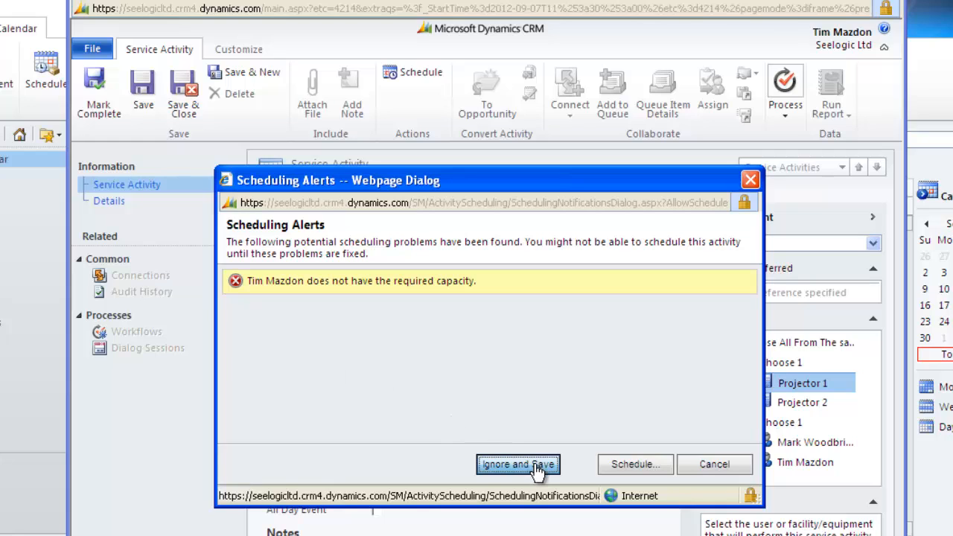
{"action": "left_click", "coordinate": [517, 463]}
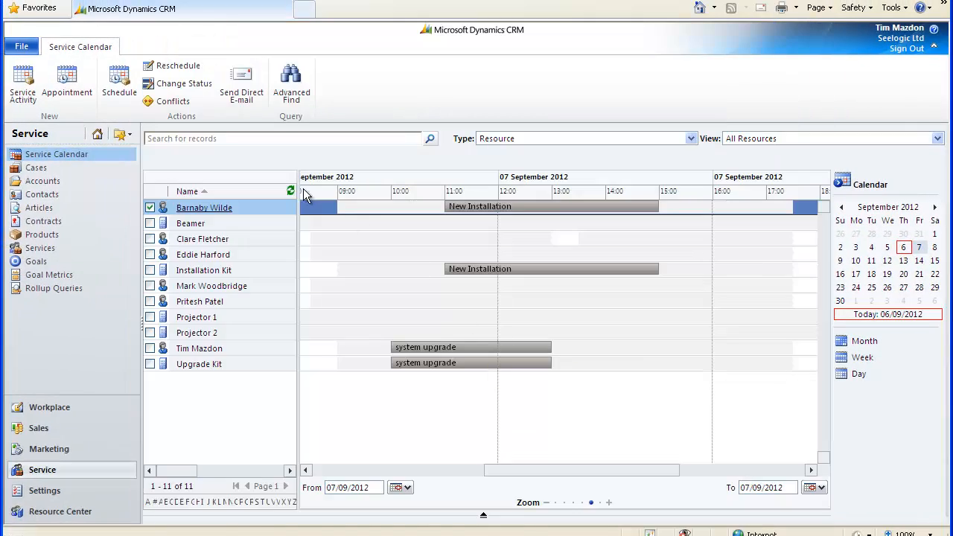
{"action": "left_click", "coordinate": [291, 191]}
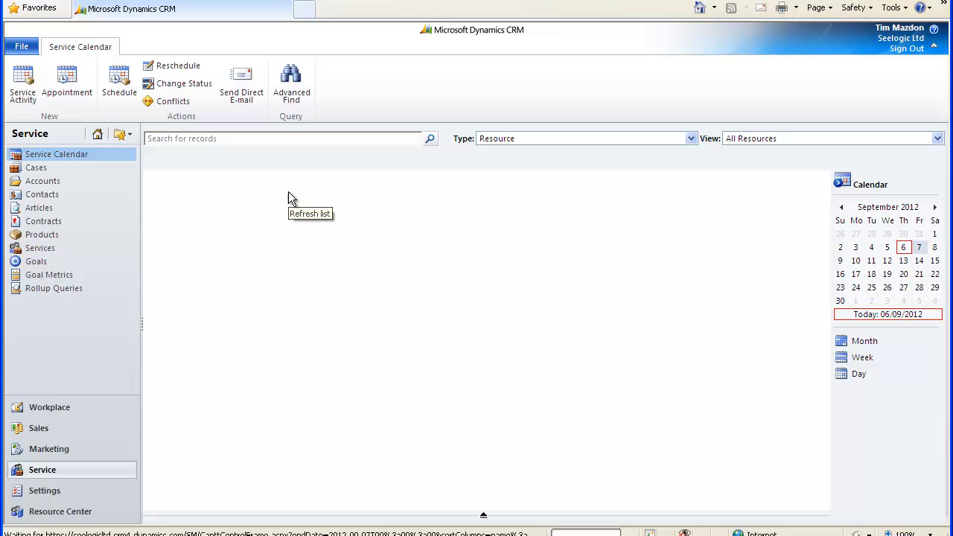
{"action": "left_click", "coordinate": [291, 197]}
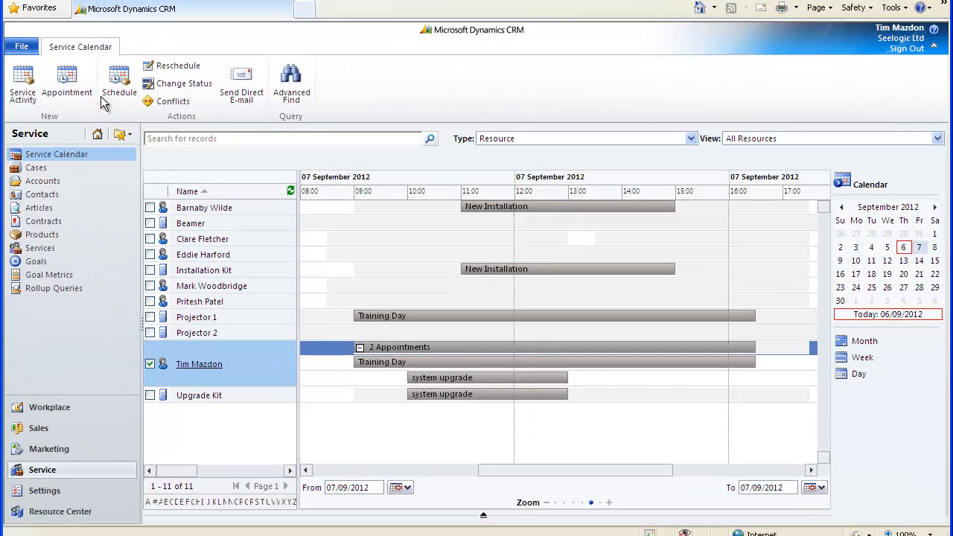
{"action": "left_click", "coordinate": [119, 82]}
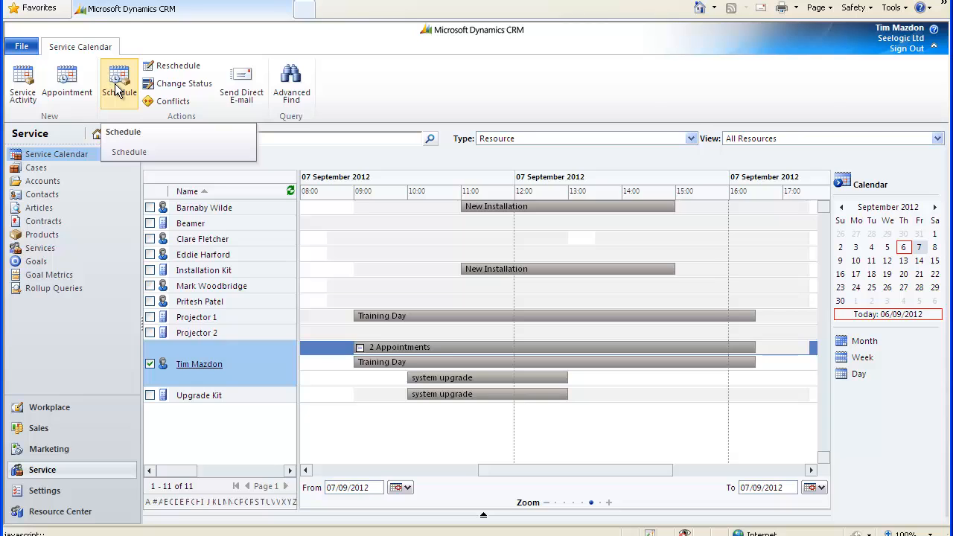
Step: Open Schedule Service Activity and resolve the customer 'khan' to Khan International
{"action": "left_click", "coordinate": [129, 152]}
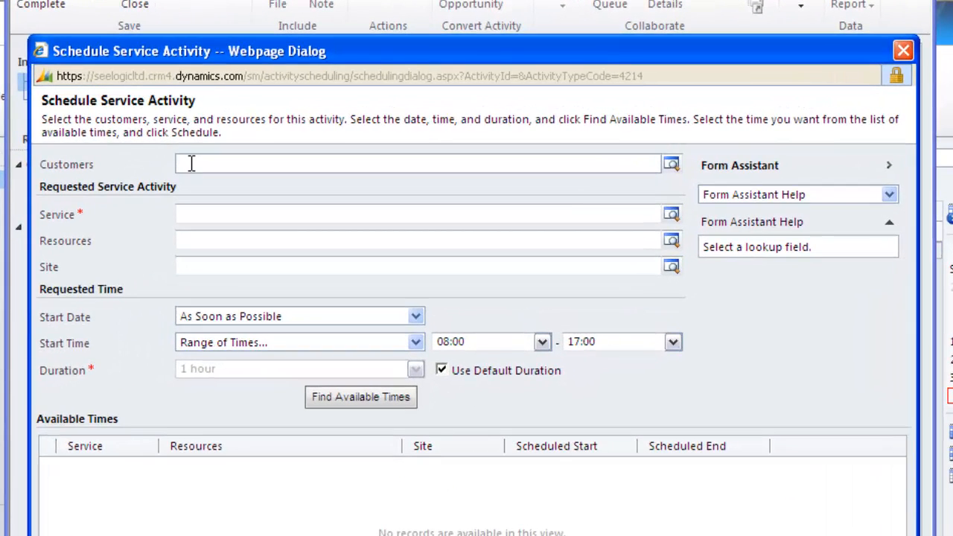
{"action": "type", "text": "khan"}
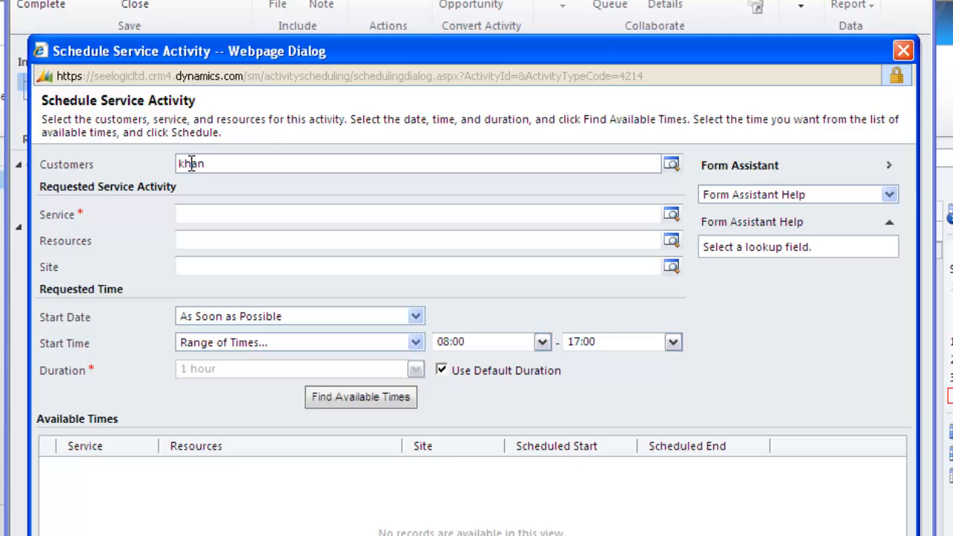
{"action": "mouse_move", "coordinate": [670, 164]}
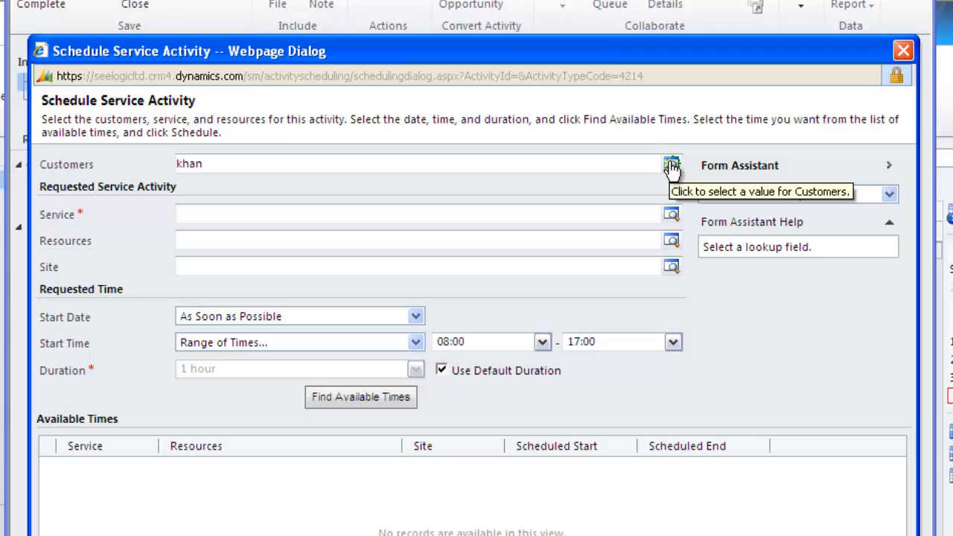
{"action": "left_click", "coordinate": [671, 164]}
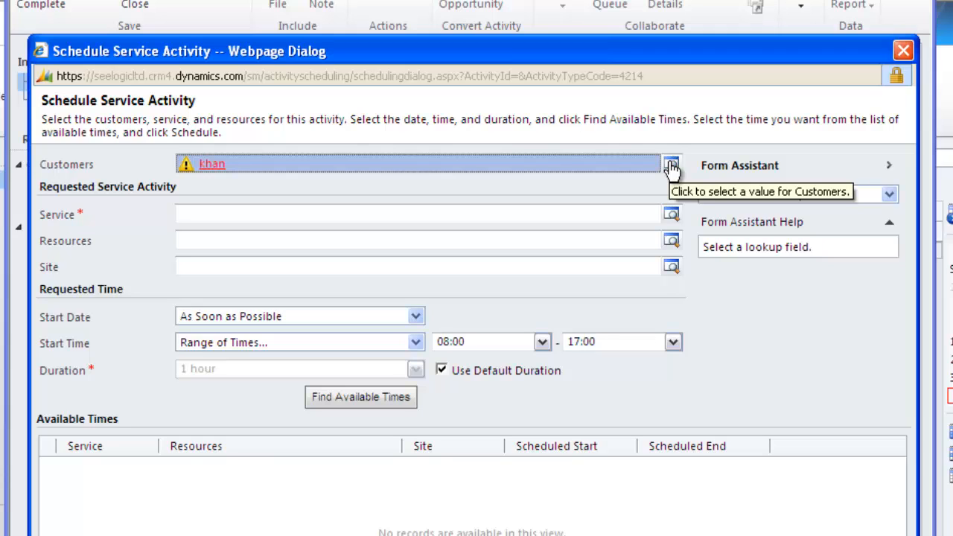
{"action": "mouse_move", "coordinate": [242, 165]}
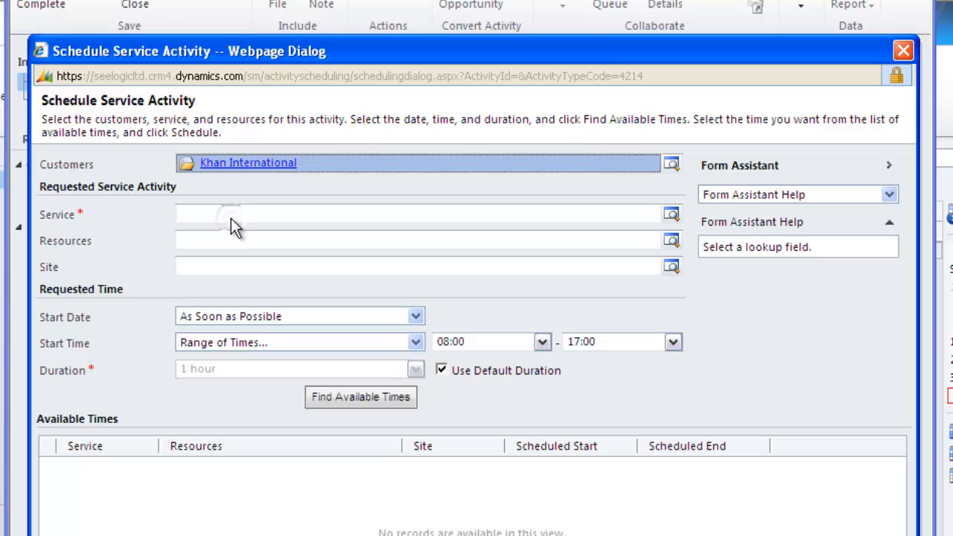
{"action": "left_click", "coordinate": [417, 214]}
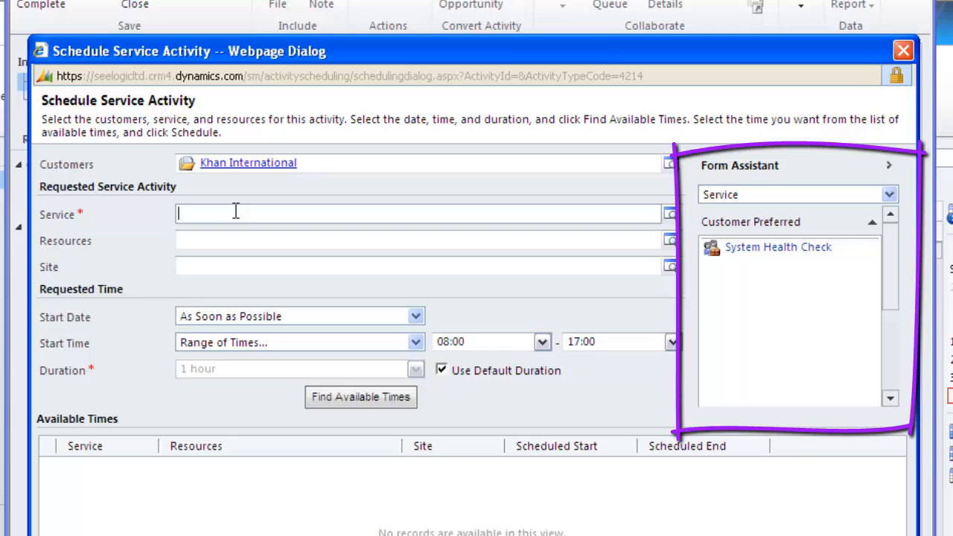
{"action": "type", "text": "Training Day"}
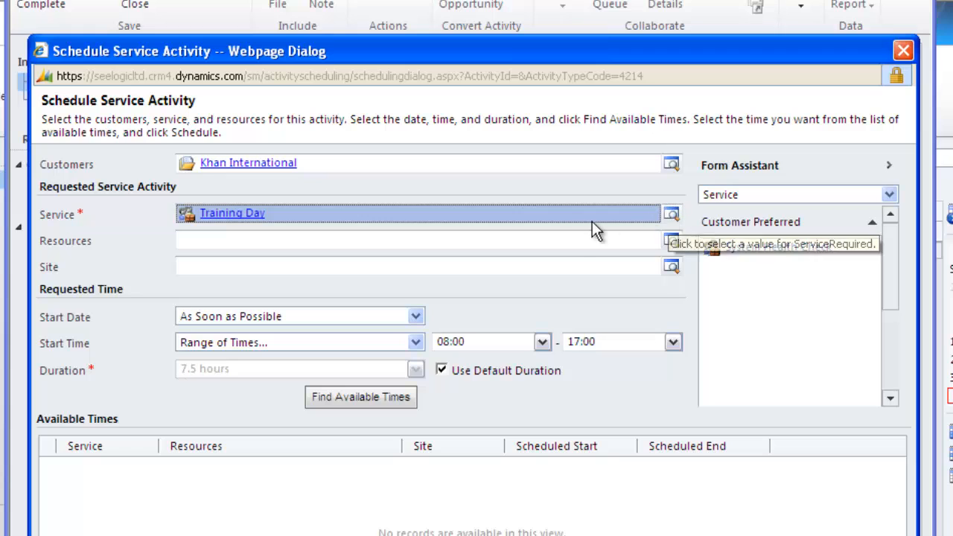
{"action": "left_click", "coordinate": [417, 240]}
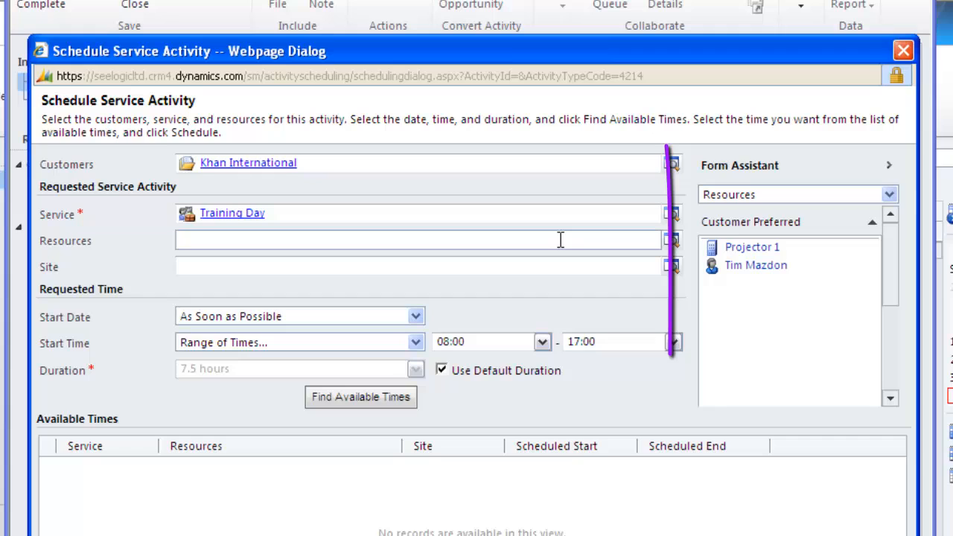
{"action": "left_click", "coordinate": [417, 240]}
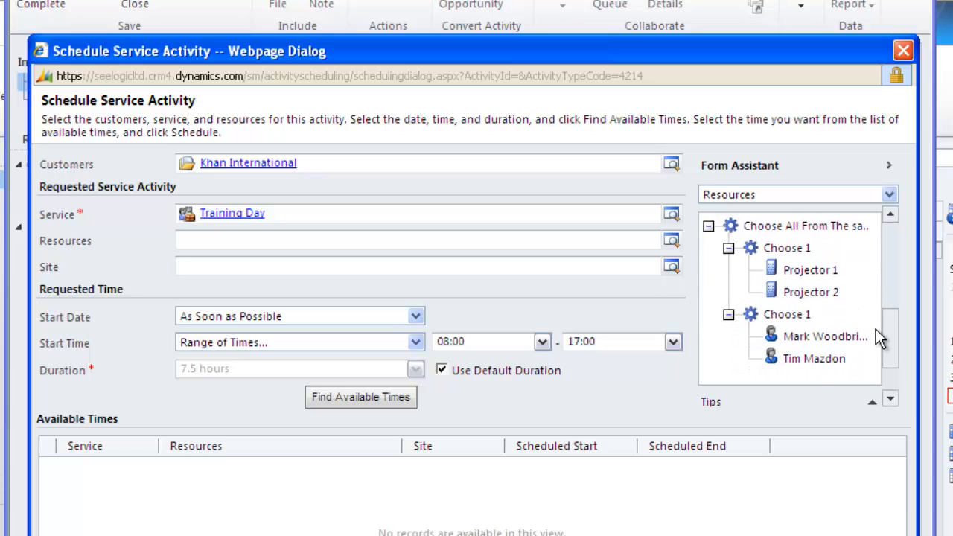
{"action": "left_click", "coordinate": [814, 358]}
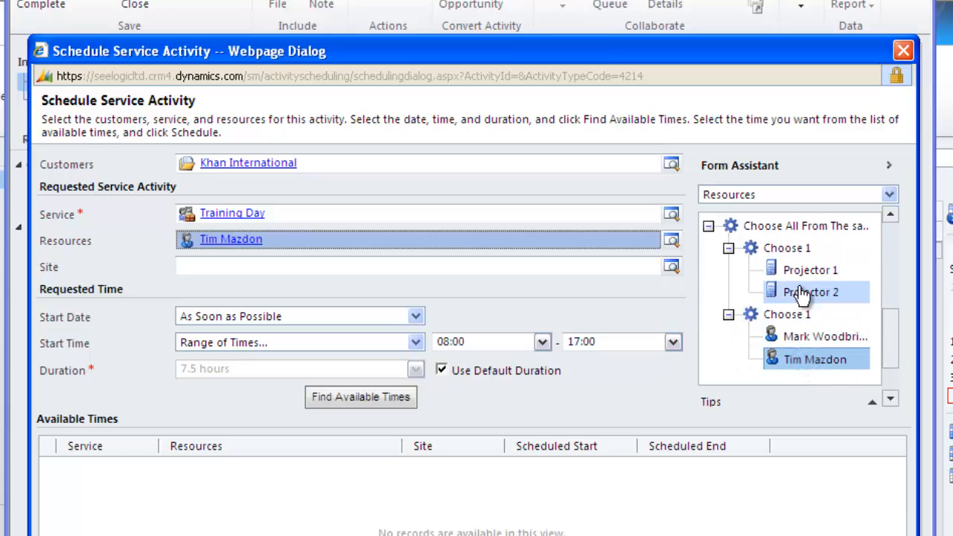
{"action": "double_click", "coordinate": [810, 269]}
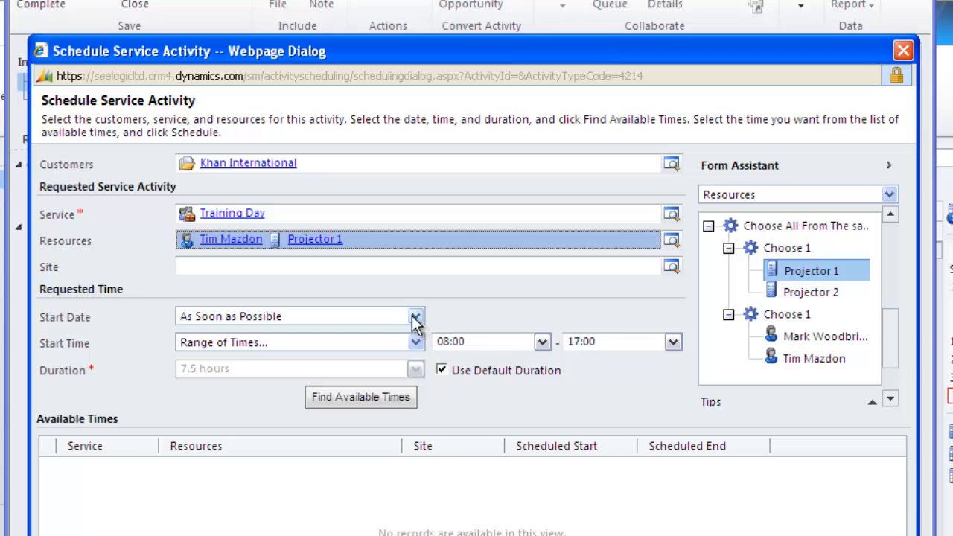
Step: Set the requested start date to Next Week
{"action": "left_click", "coordinate": [415, 315]}
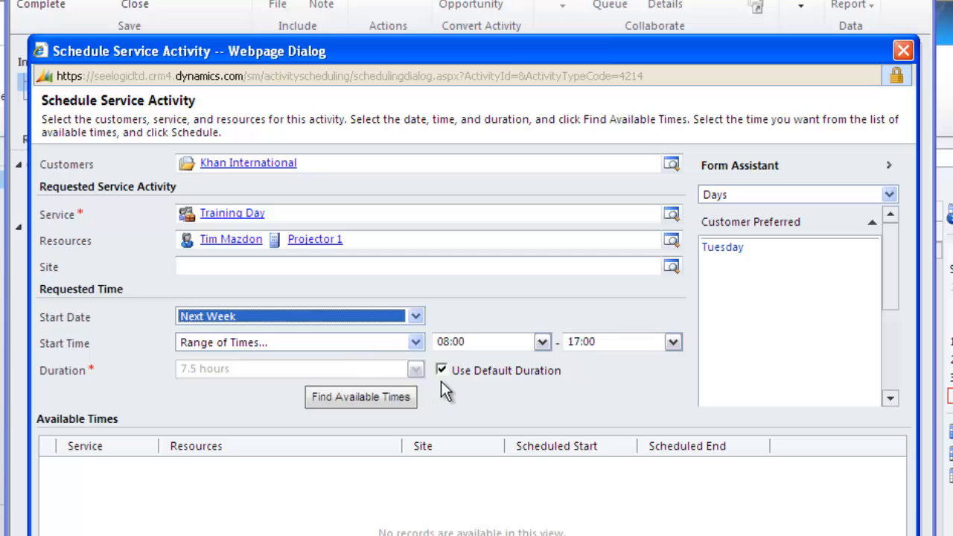
{"action": "scroll", "scroll_direction": "down", "scroll_amount": 3}
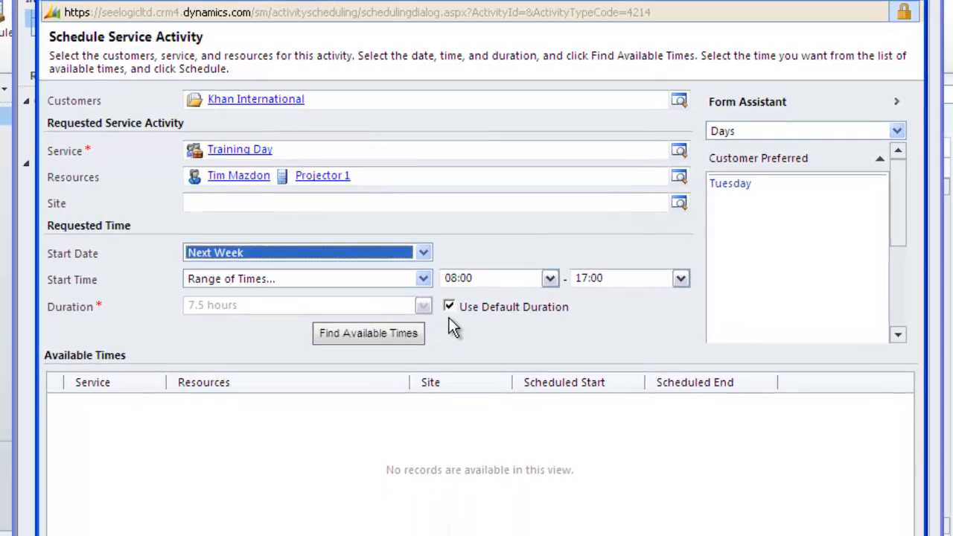
{"action": "scroll", "scroll_direction": "down", "scroll_amount": 3}
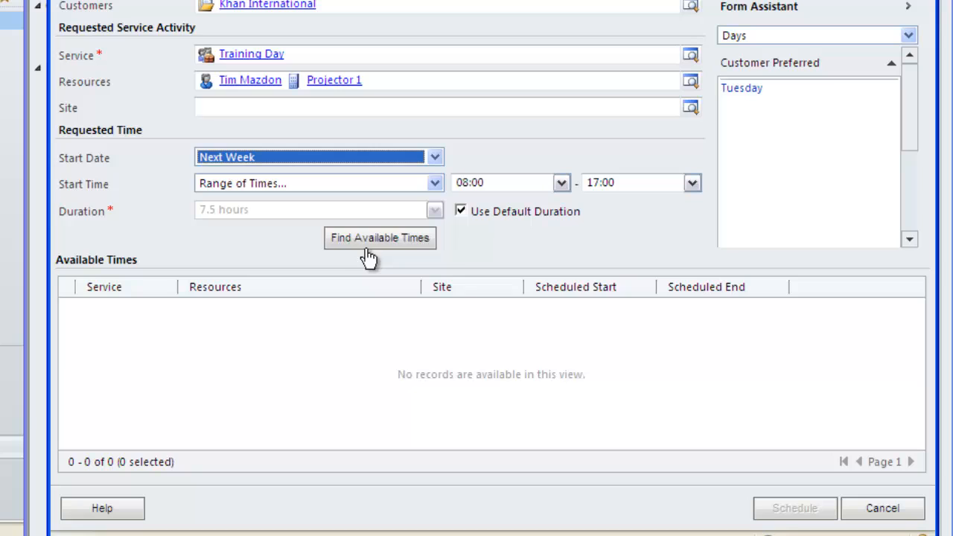
Step: Find next week's available times and tick the 11/09/2012 09:00–16:30 slot
{"action": "left_click", "coordinate": [379, 238]}
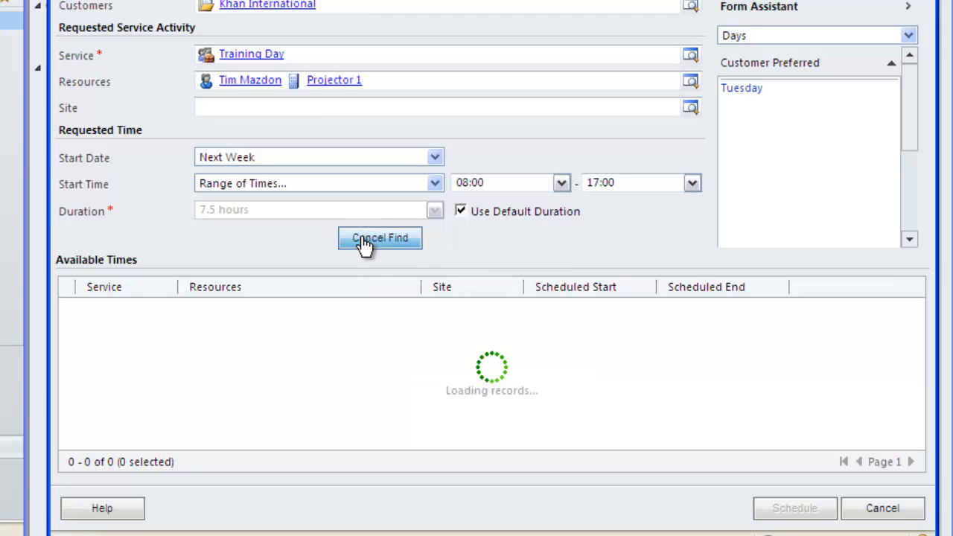
{"action": "left_click", "coordinate": [380, 238]}
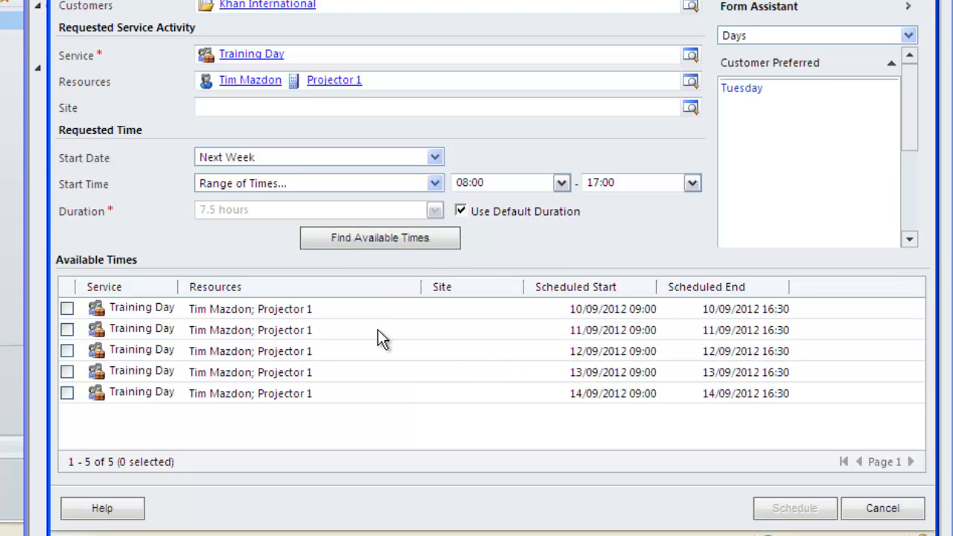
{"action": "mouse_move", "coordinate": [386, 344]}
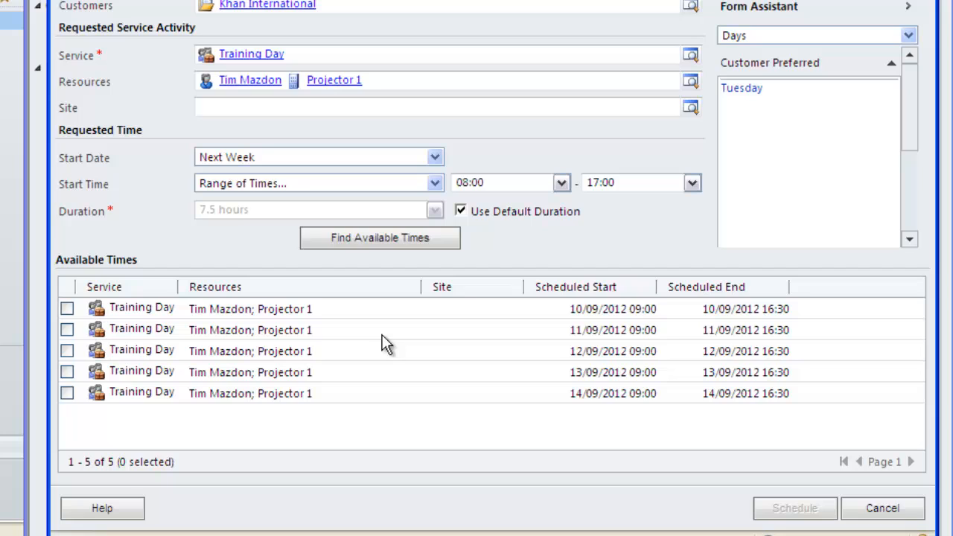
{"action": "mouse_move", "coordinate": [602, 399]}
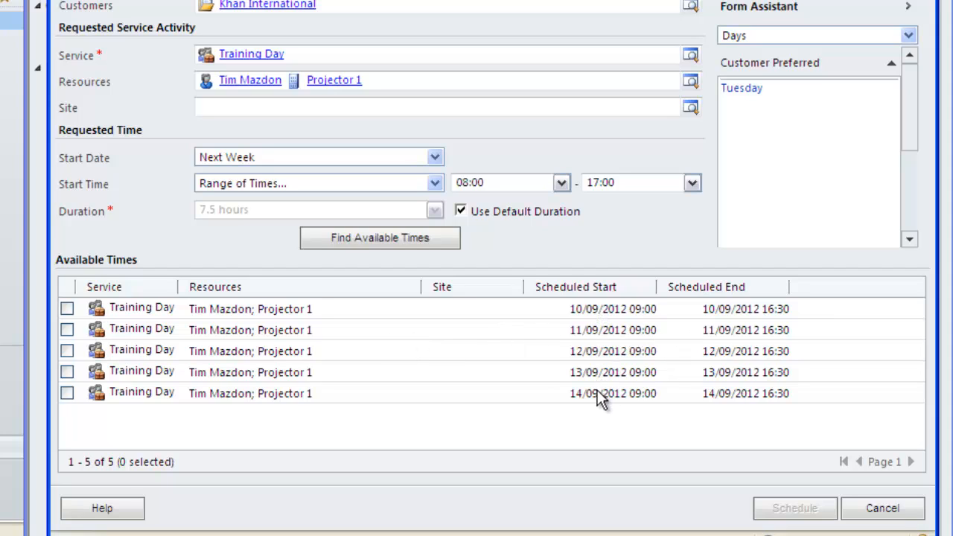
{"action": "mouse_move", "coordinate": [256, 393]}
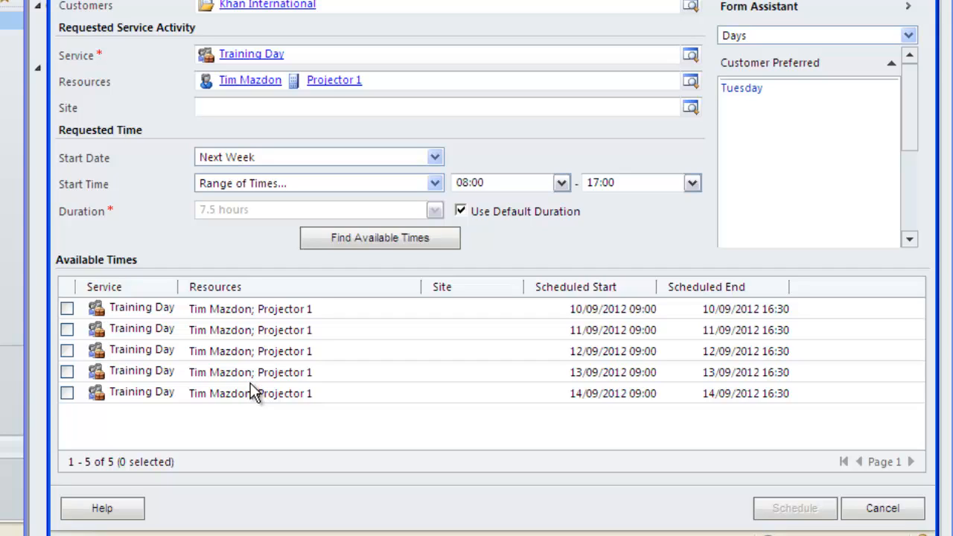
{"action": "mouse_move", "coordinate": [209, 331]}
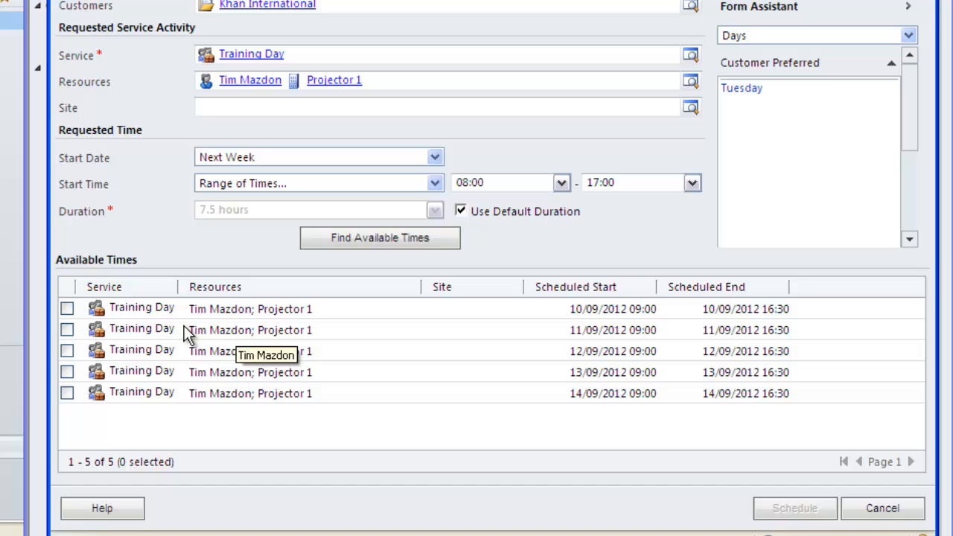
{"action": "left_click", "coordinate": [66, 330]}
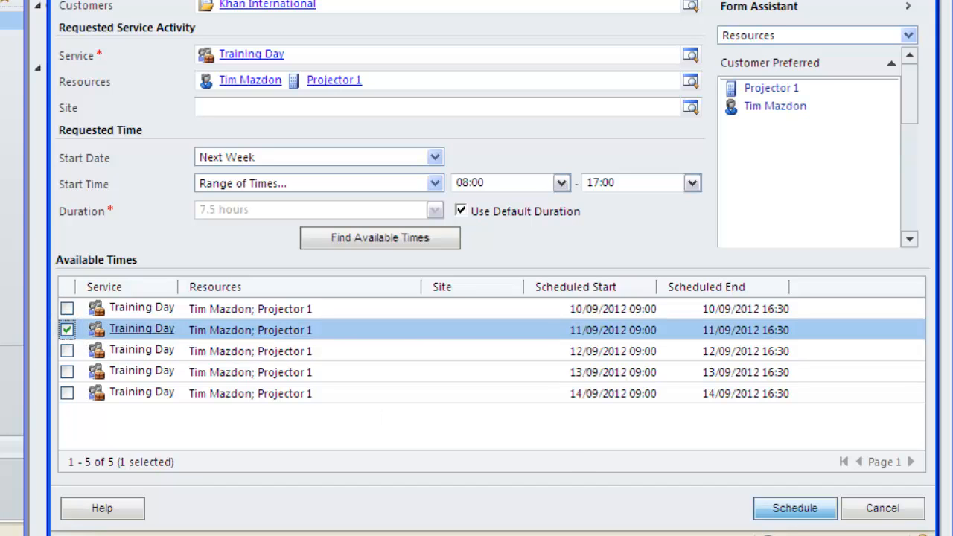
Step: Schedule the chosen slot, title it 'User Training', and save and close
{"action": "left_click", "coordinate": [794, 508]}
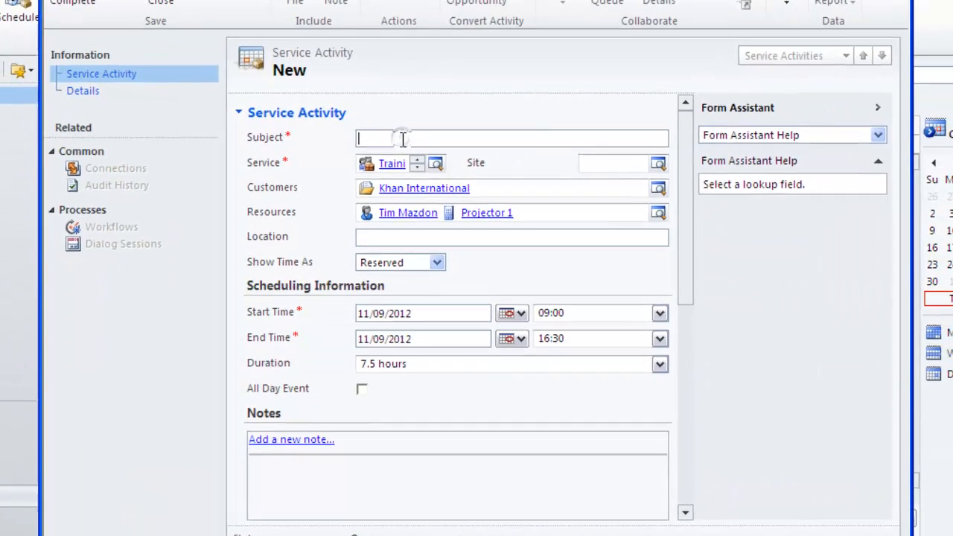
{"action": "type", "text": "Us"}
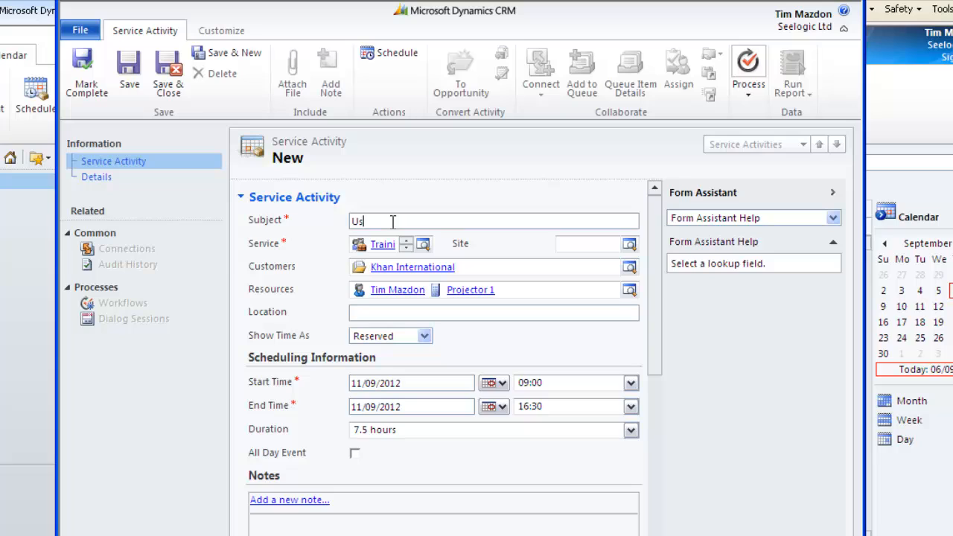
{"action": "type", "text": "er Traini"}
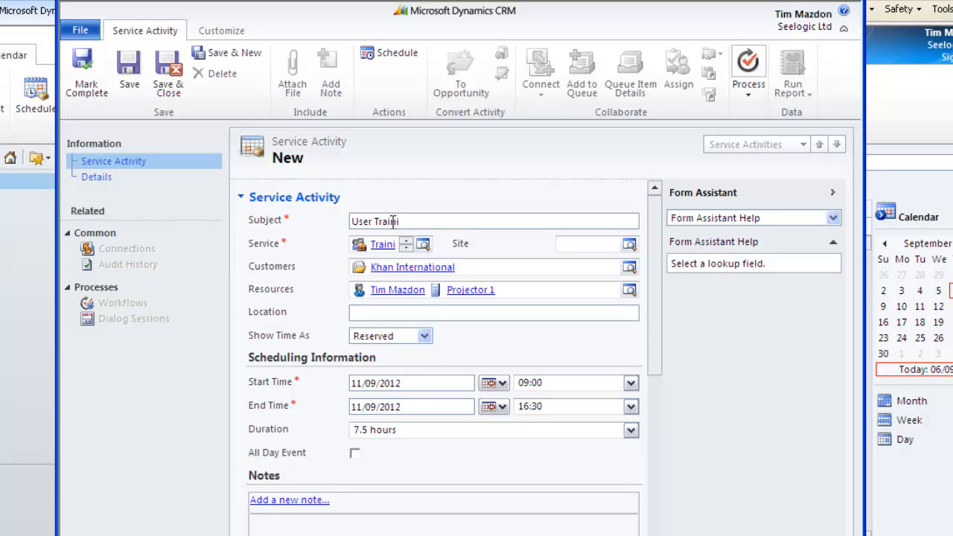
{"action": "type", "text": "ng"}
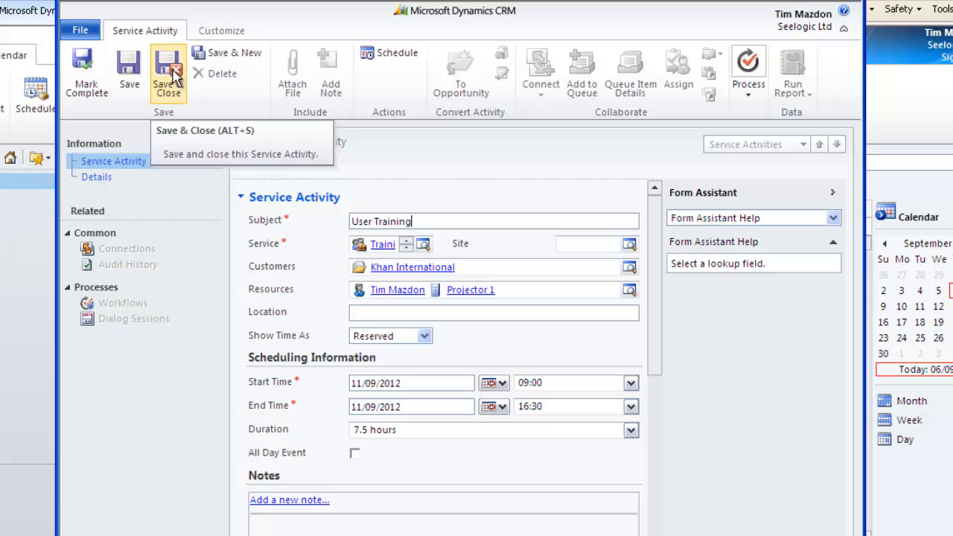
{"action": "left_click", "coordinate": [168, 72]}
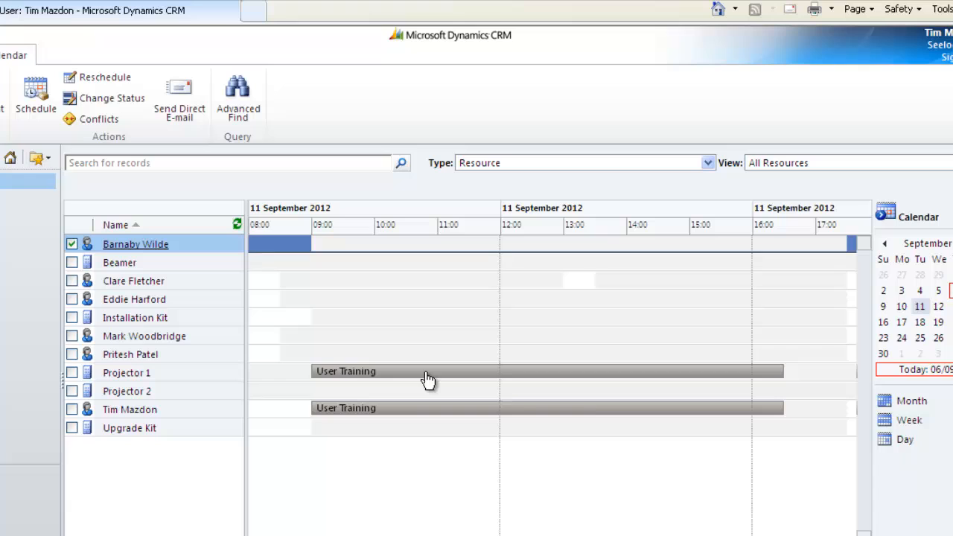
{"action": "mouse_move", "coordinate": [428, 414]}
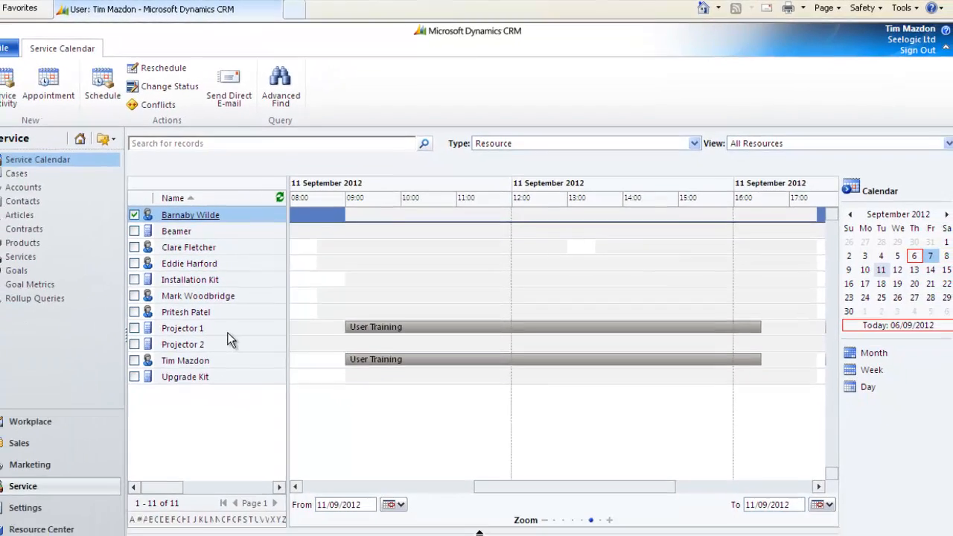
Step: Switch from the service calendar to the Workplace area
{"action": "left_click", "coordinate": [29, 422]}
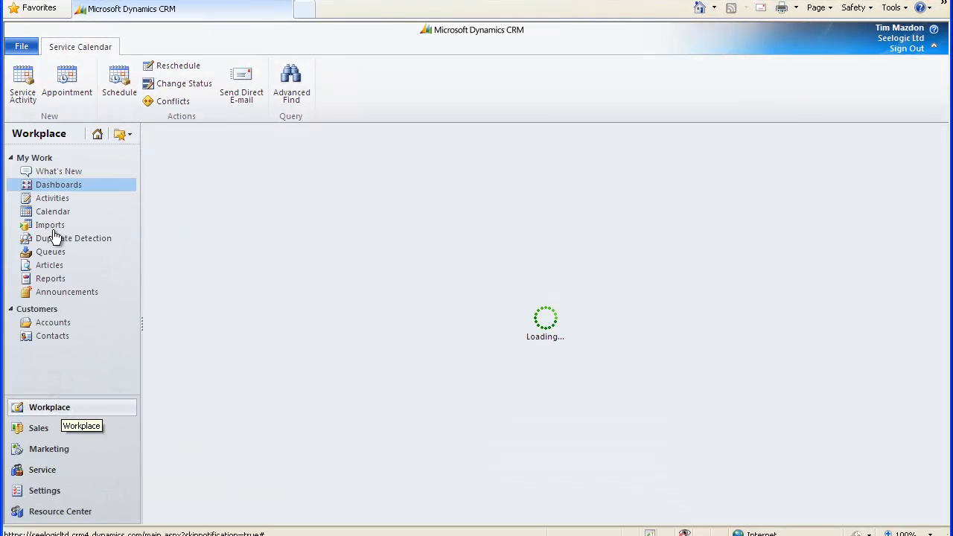
Step: Open the Workplace calendar showing the 09:00–16:30 User Training on 11 September 2012
{"action": "left_click", "coordinate": [58, 184]}
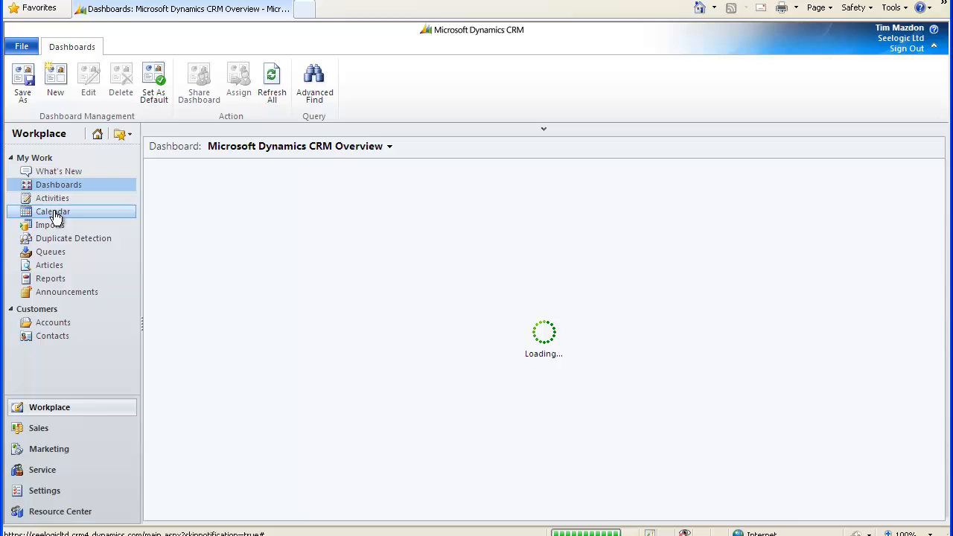
{"action": "left_click", "coordinate": [53, 211]}
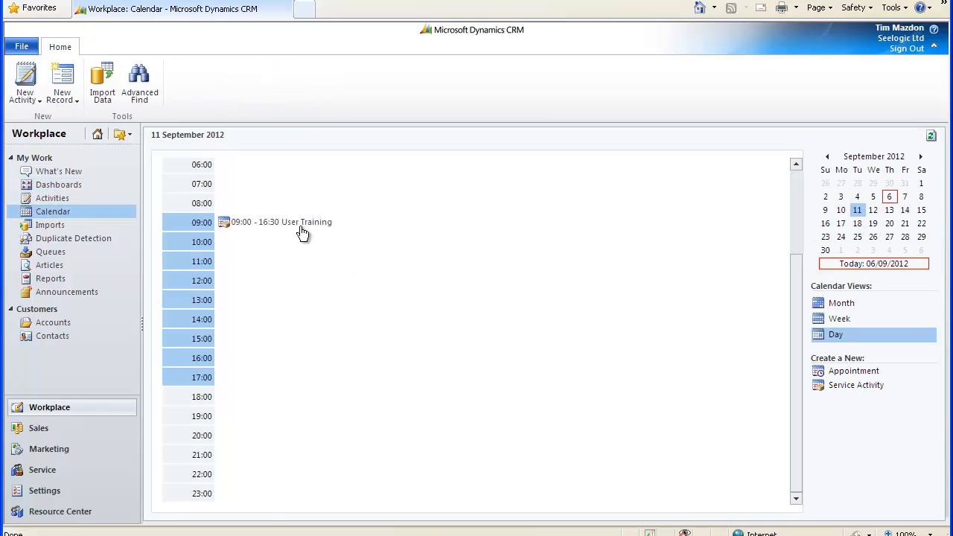
{"action": "mouse_move", "coordinate": [291, 222]}
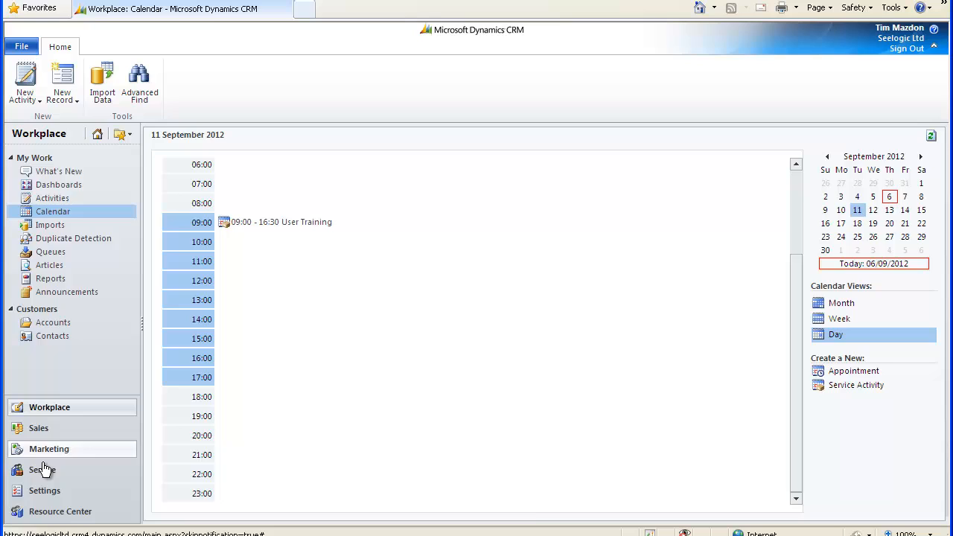
{"action": "left_click", "coordinate": [43, 469]}
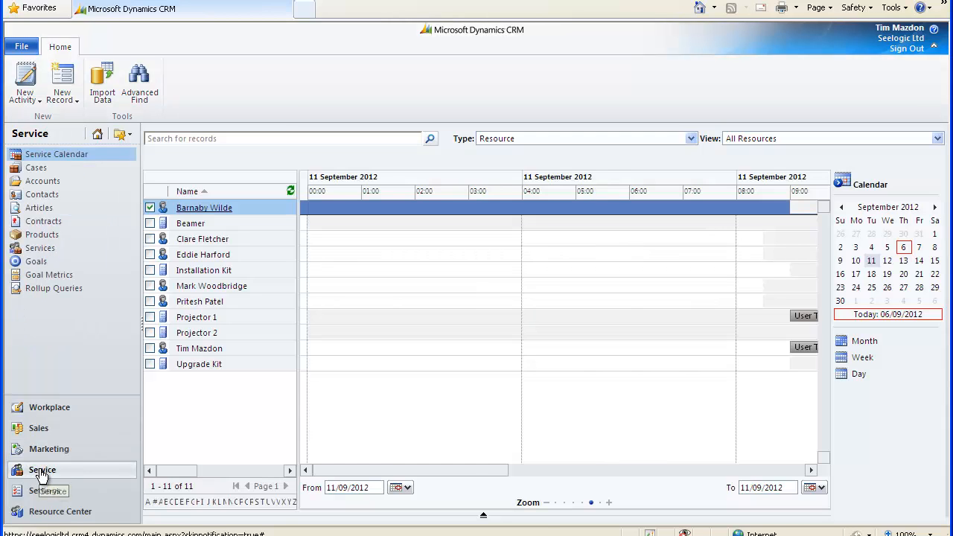
{"action": "left_click", "coordinate": [42, 469]}
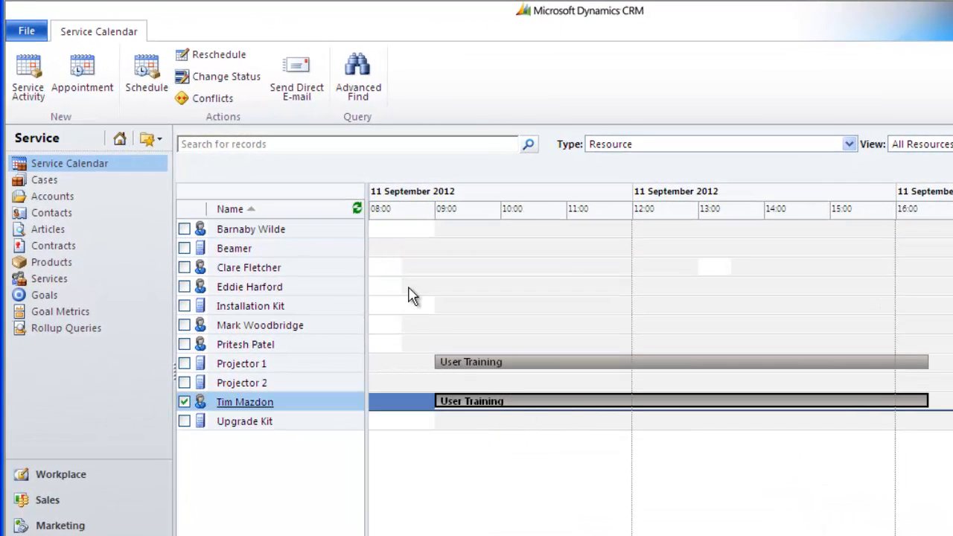
{"action": "left_click", "coordinate": [219, 54]}
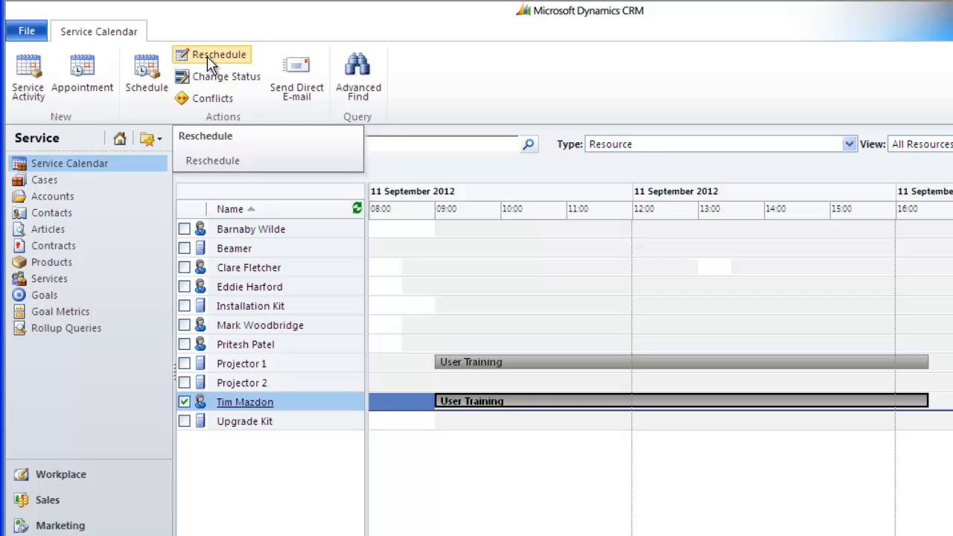
{"action": "mouse_move", "coordinate": [230, 76]}
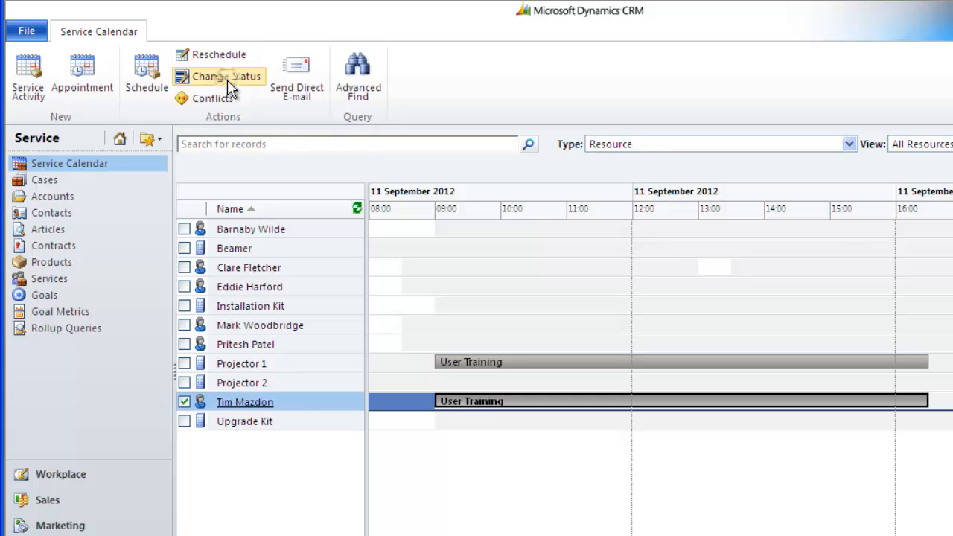
{"action": "left_click", "coordinate": [226, 76]}
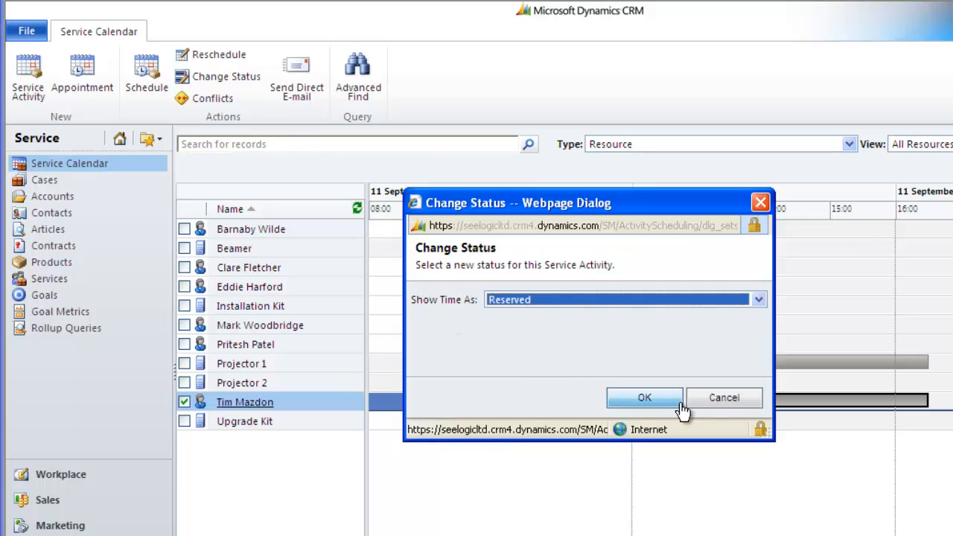
Step: Keep the User Training booking as Reserved, then close its activity record
{"action": "left_click", "coordinate": [644, 396]}
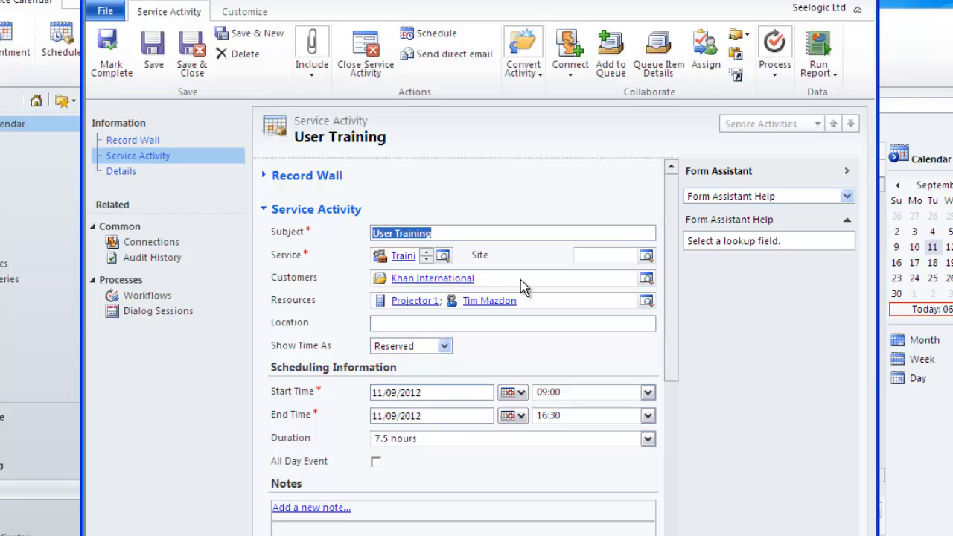
{"action": "mouse_move", "coordinate": [498, 164]}
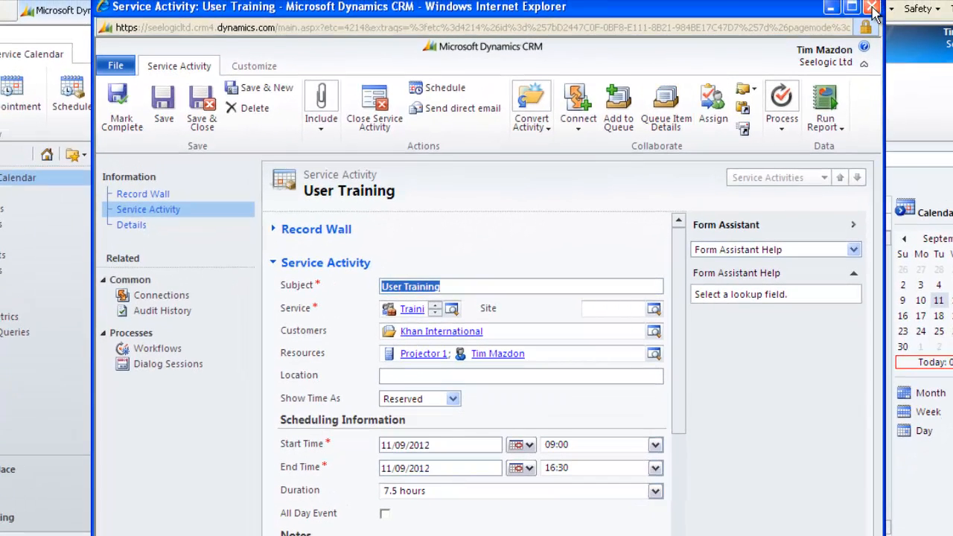
{"action": "left_click", "coordinate": [872, 8]}
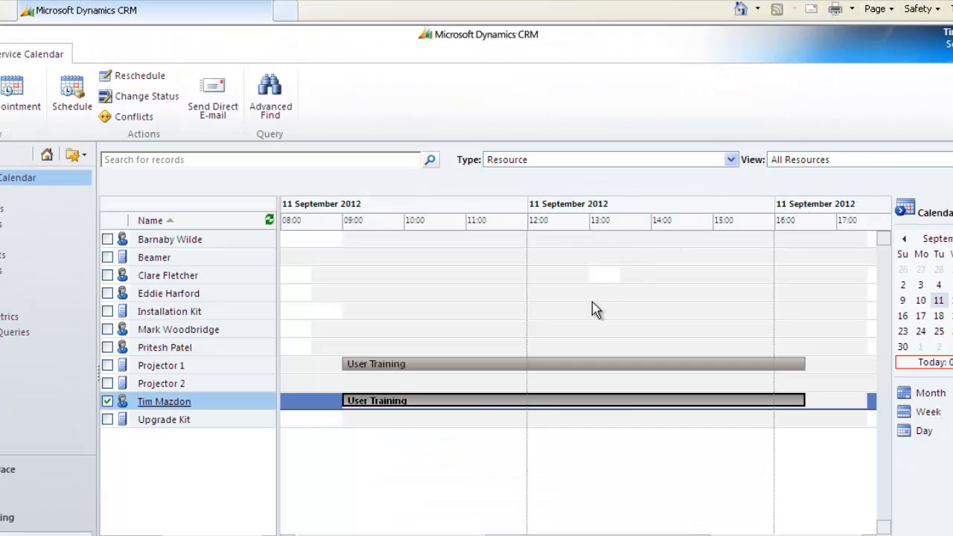